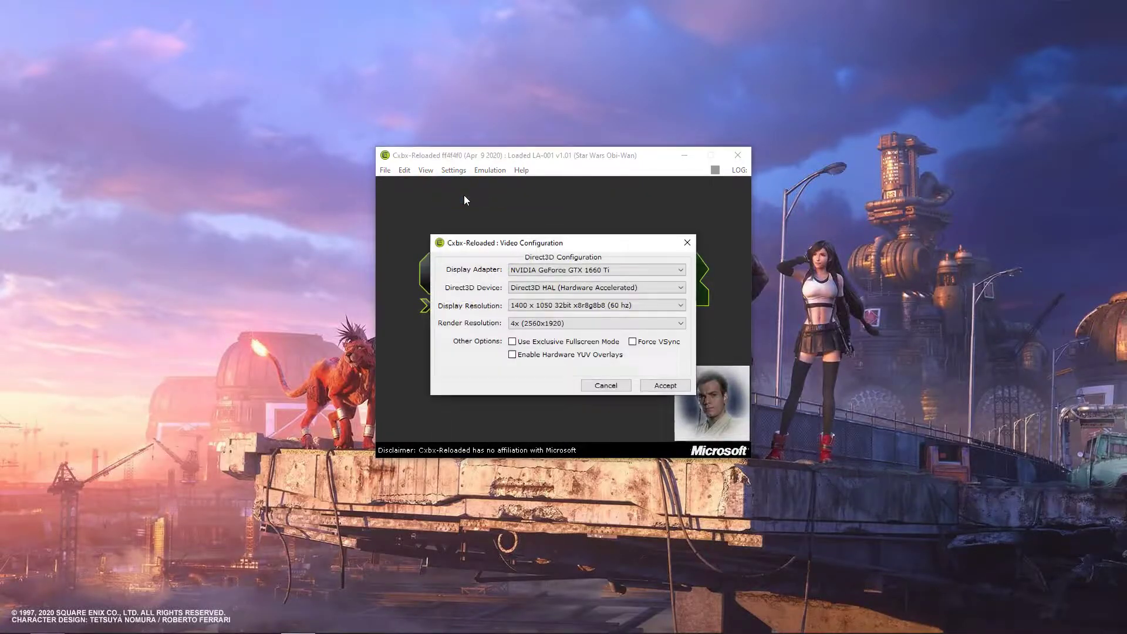
- Accept the Direct3D video settings with 4x render resolution
click(663, 385)
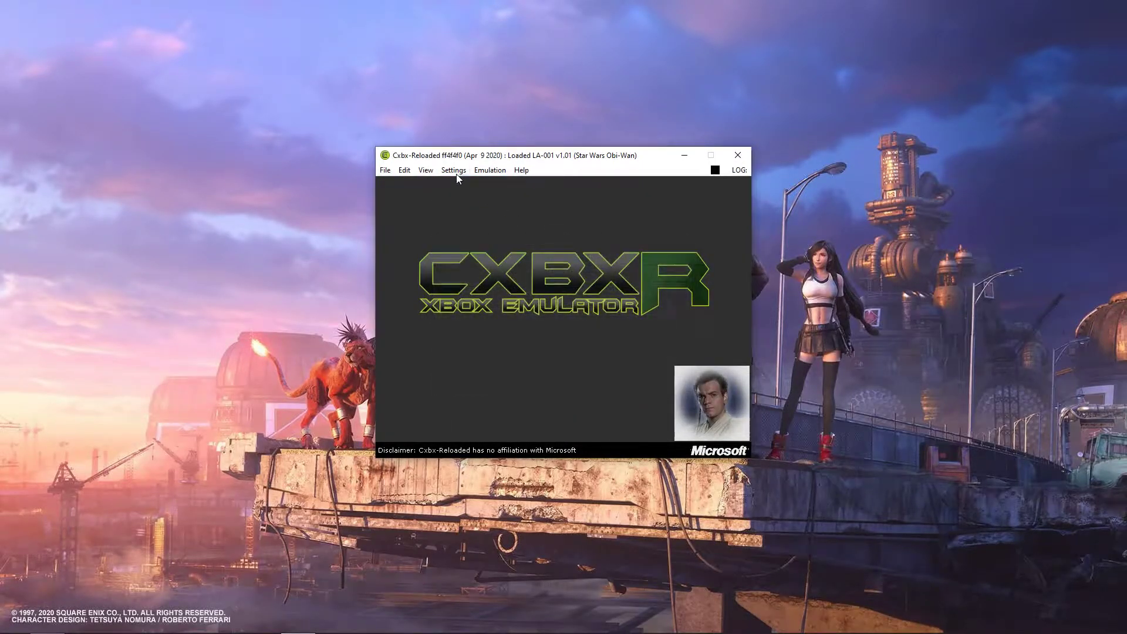
- Adjust the speed hacks under Settings > Hacks, then start emulating Star Wars Obi-Wan
click(453, 169)
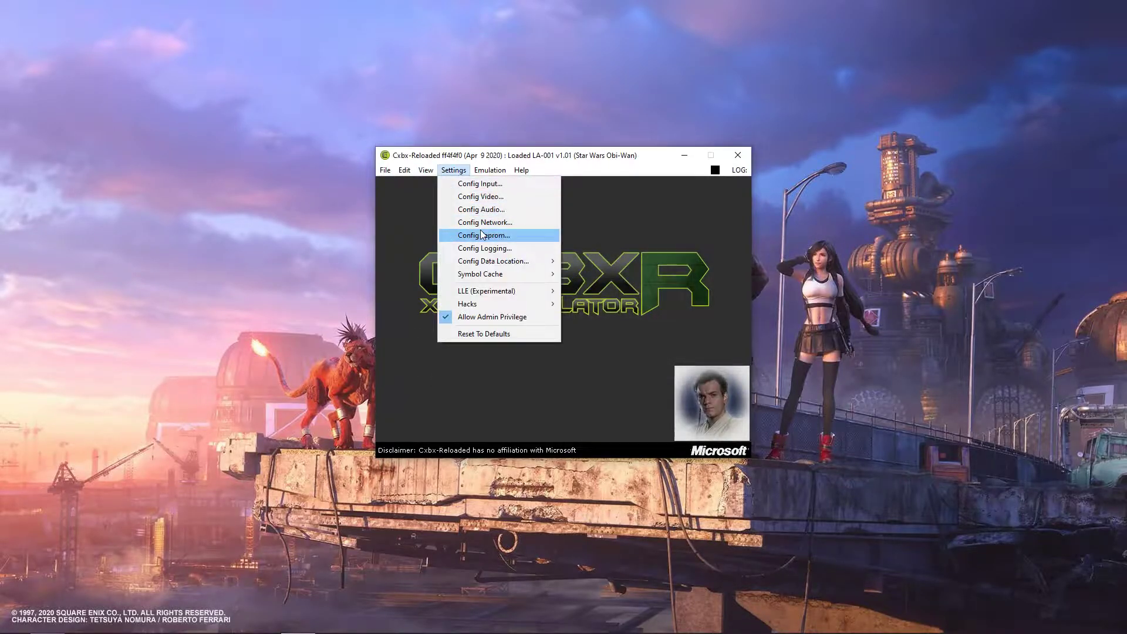
click(482, 235)
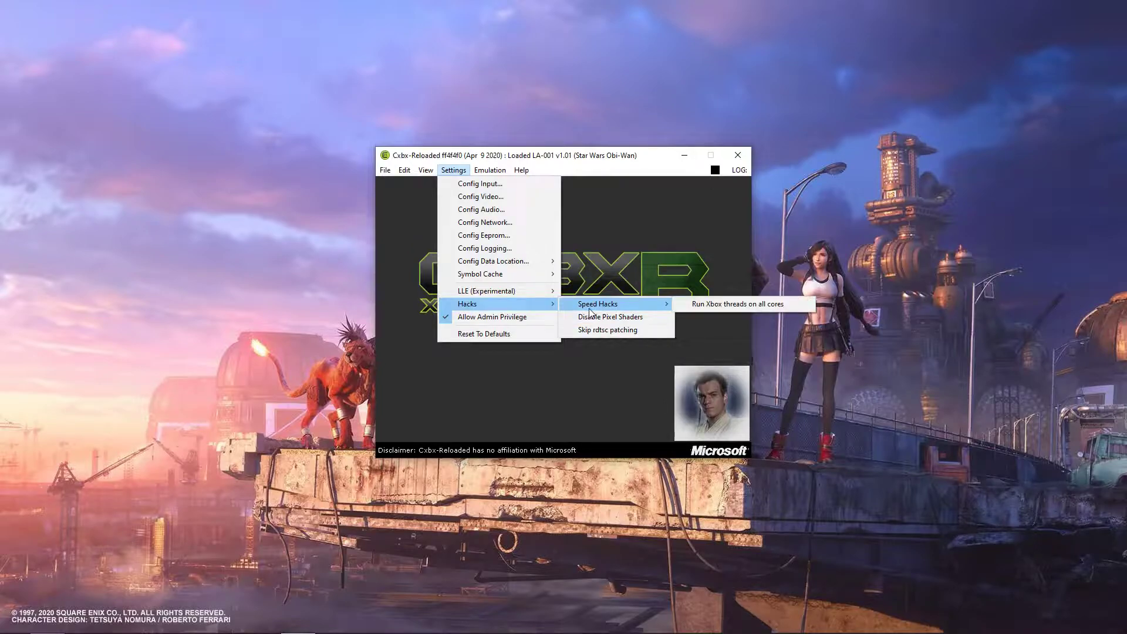
click(488, 168)
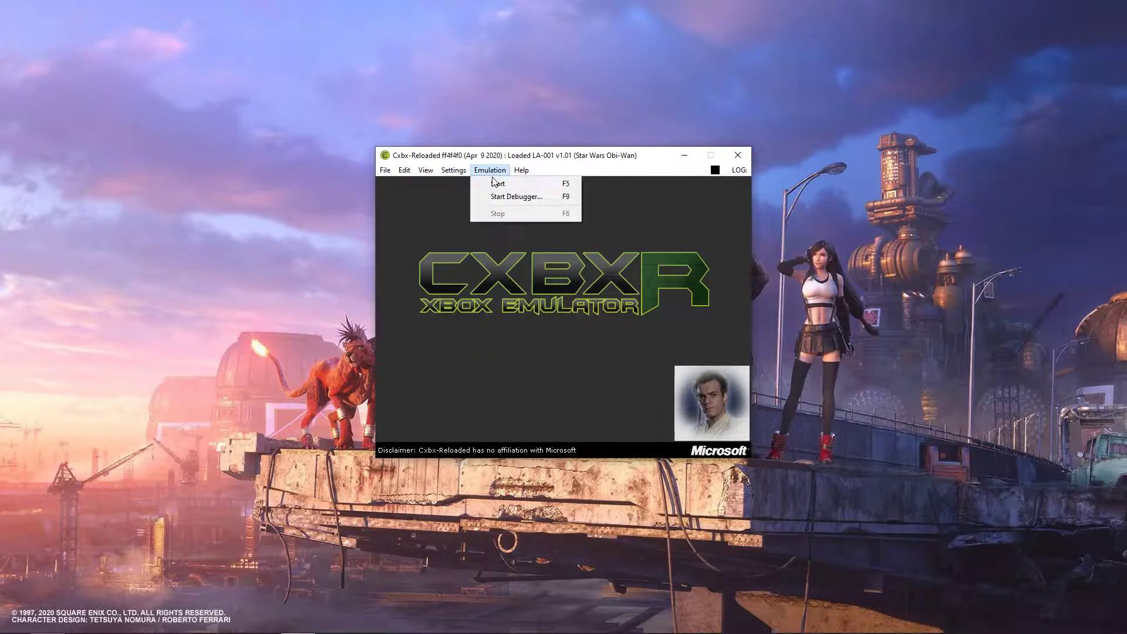
click(498, 183)
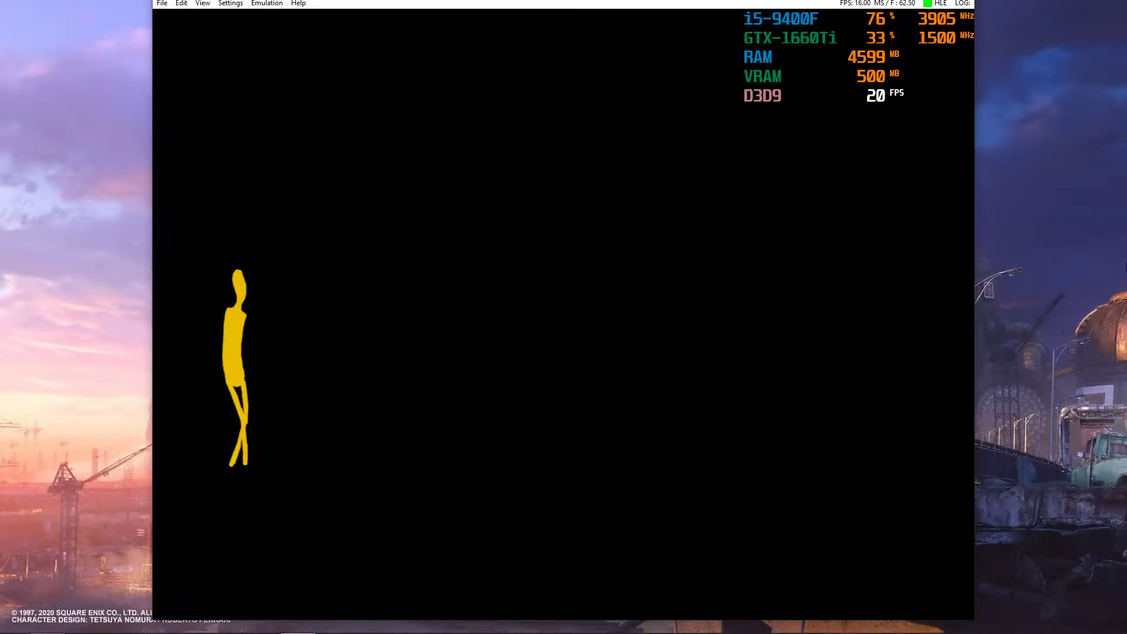